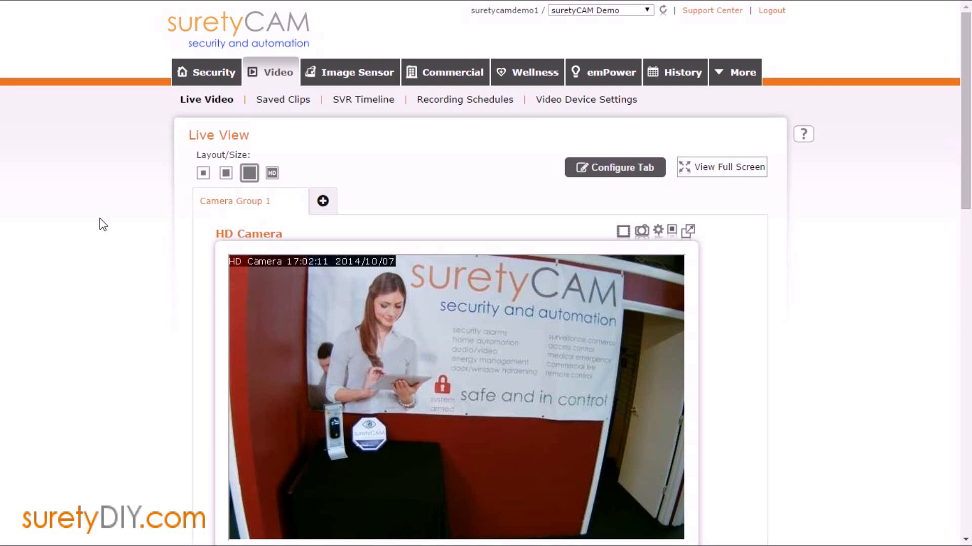
pyautogui.moveTo(186, 151)
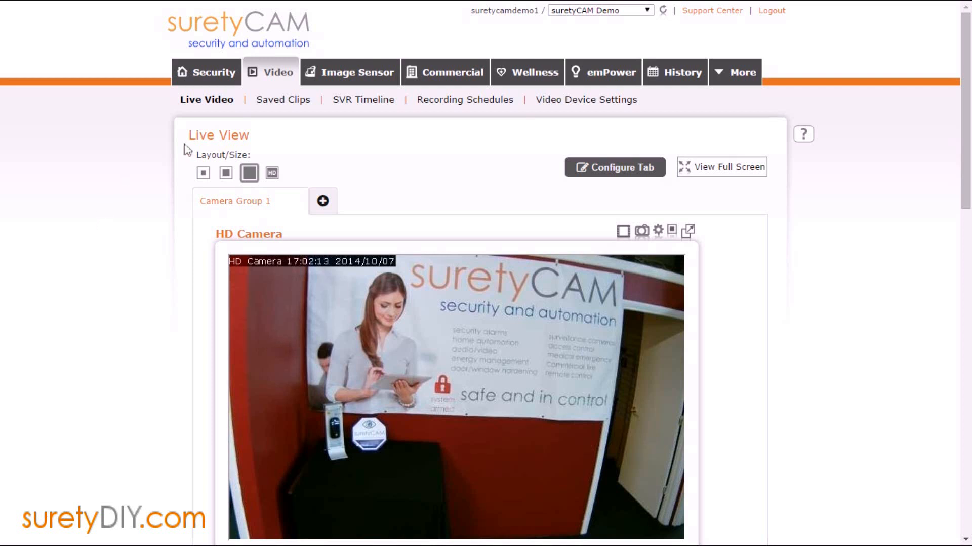
pyautogui.moveTo(305, 119)
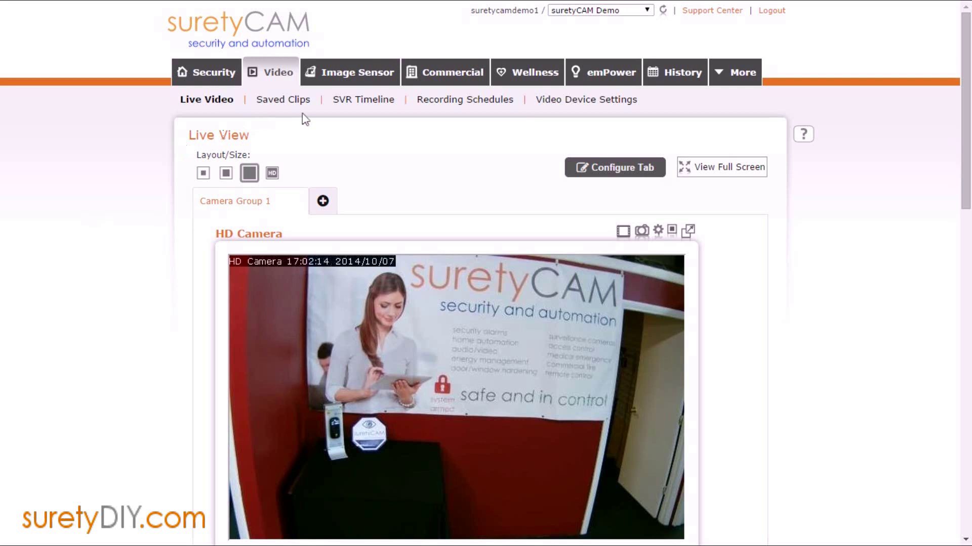
# Step: Show the Recording Schedules list with its four existing schedules from the Video section
pyautogui.click(465, 99)
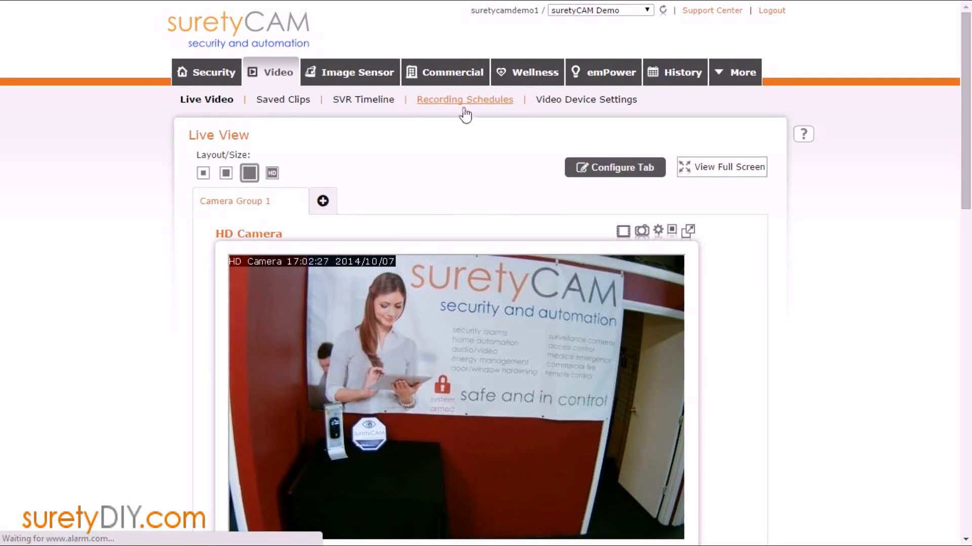
pyautogui.click(464, 99)
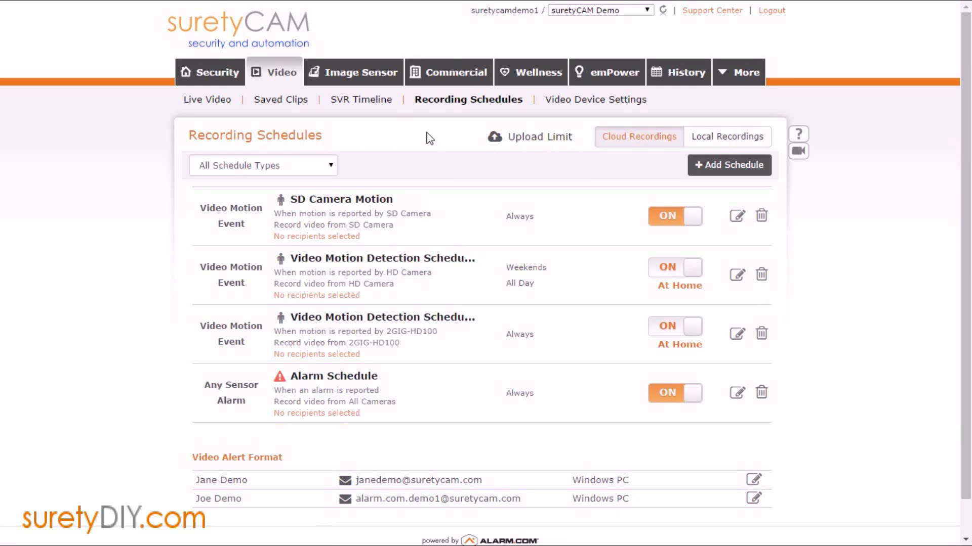
pyautogui.moveTo(406, 226)
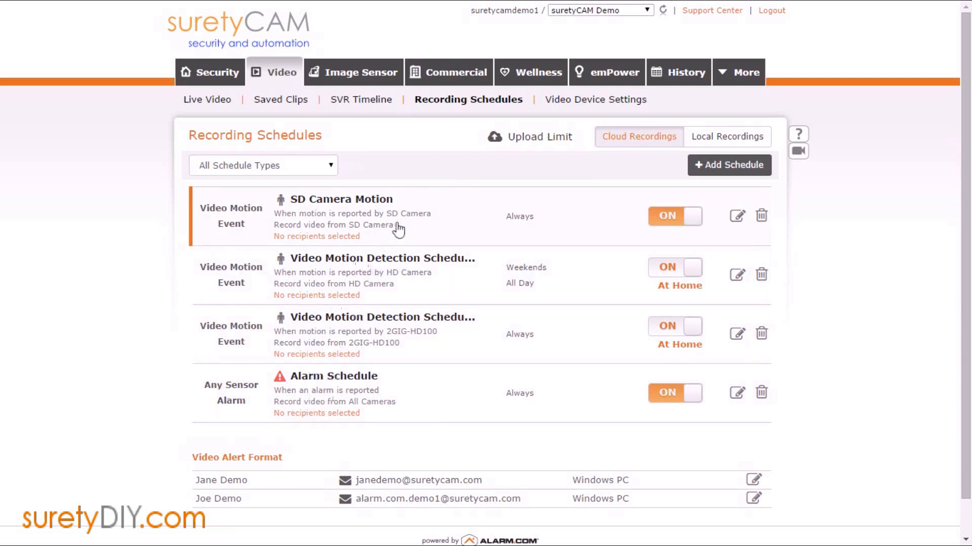
pyautogui.moveTo(534, 171)
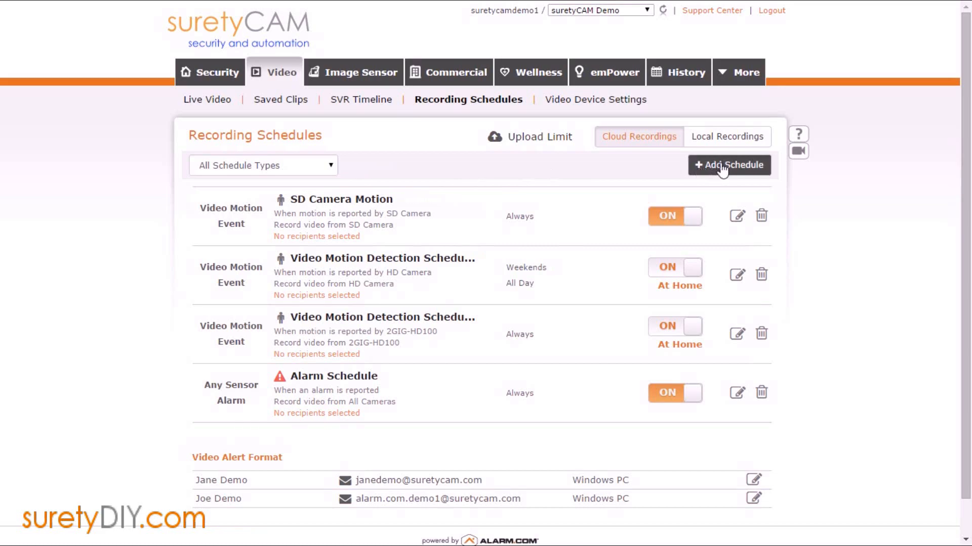
# Step: Start a new Lock Activity schedule triggered when Bruce Wayne unlocks Demo Lock
pyautogui.click(729, 165)
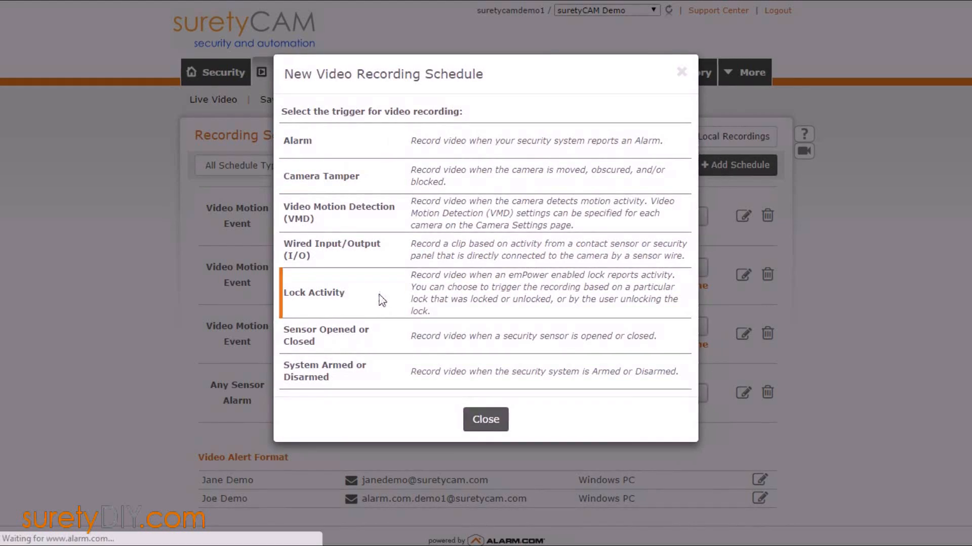
pyautogui.click(314, 292)
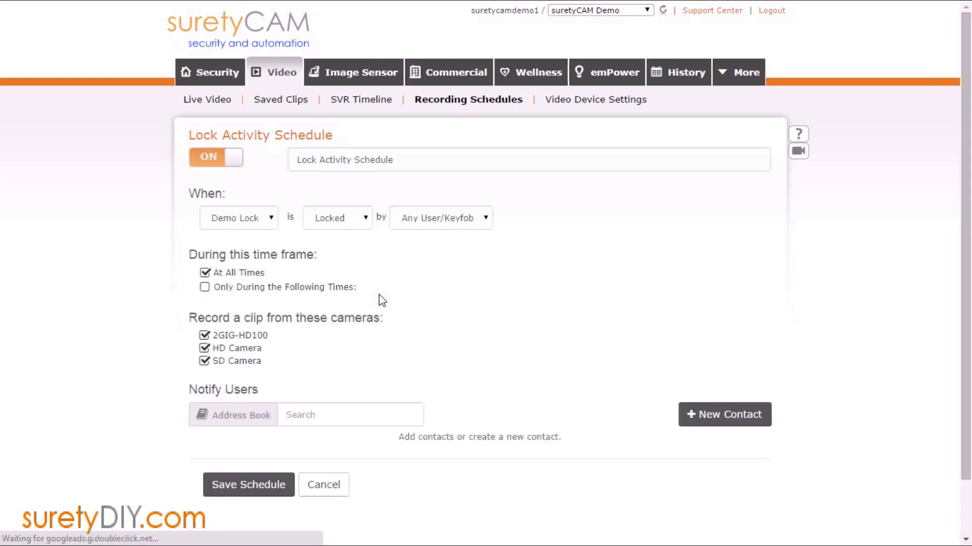
pyautogui.moveTo(368, 229)
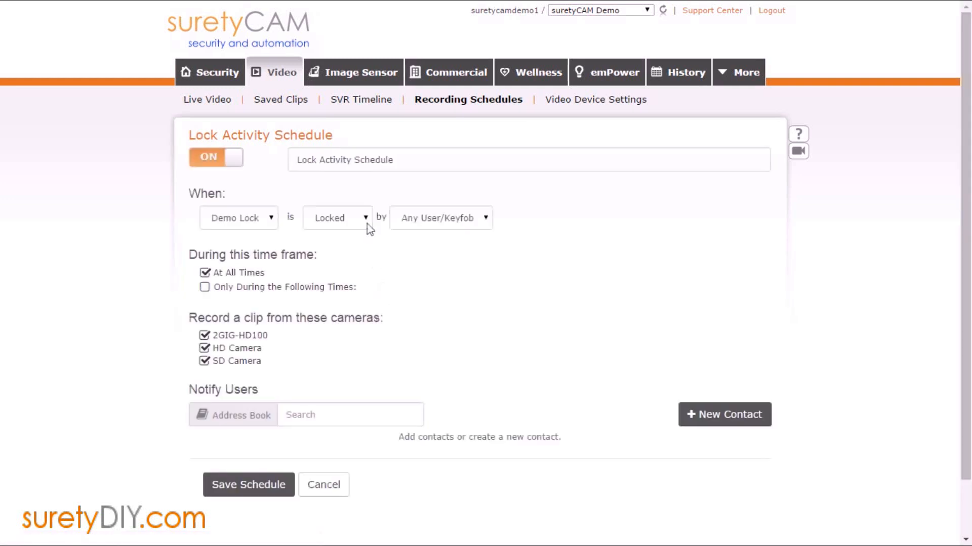
pyautogui.click(337, 219)
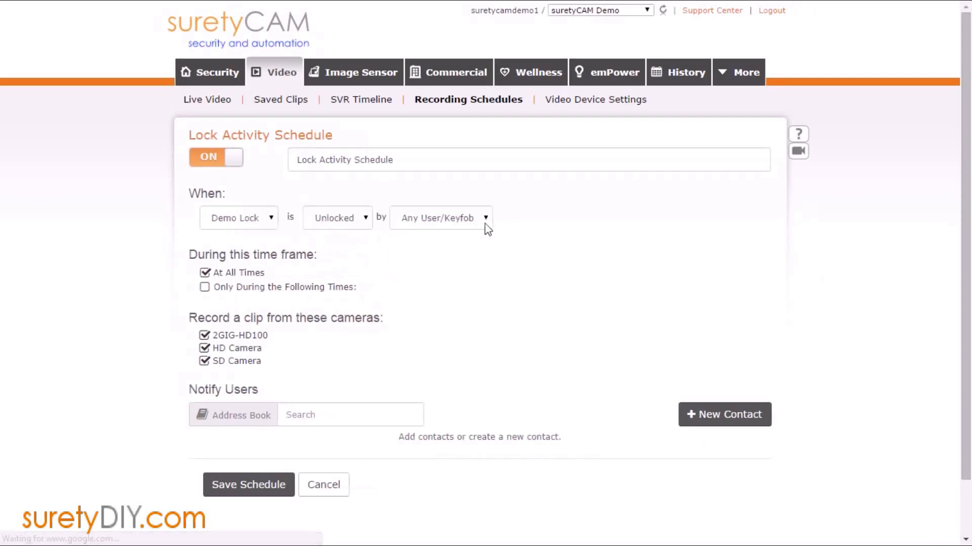
pyautogui.click(442, 219)
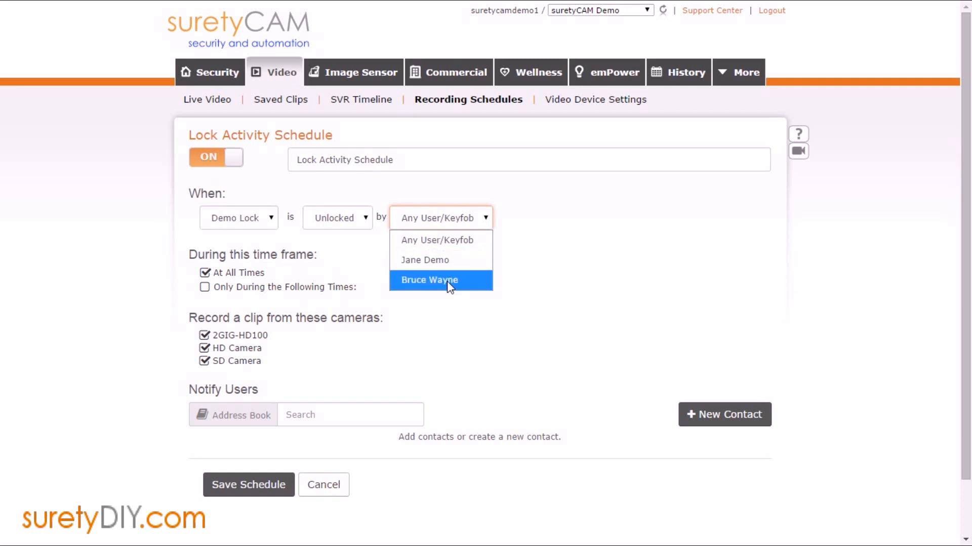
pyautogui.click(429, 279)
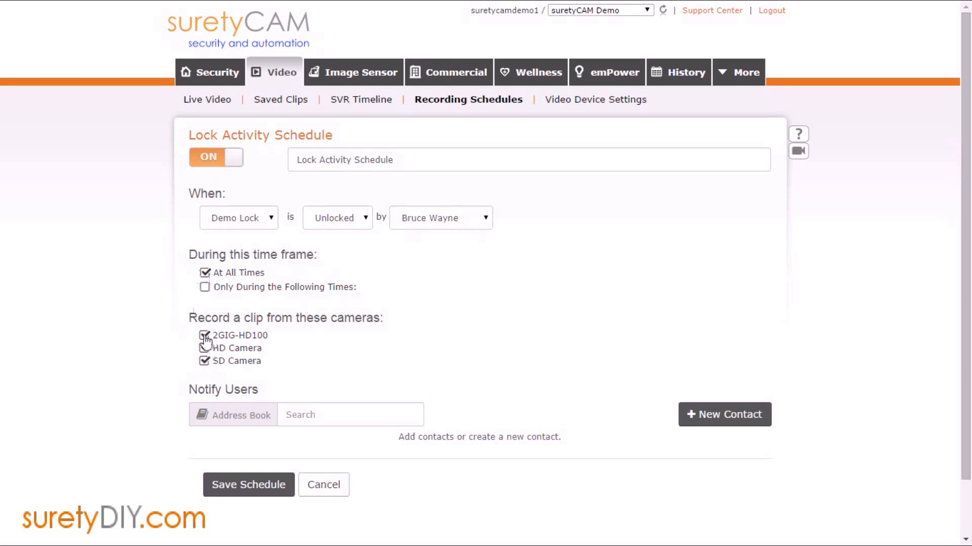
# Step: Record from HD Camera only (not 2GIG-HD100 or SD Camera) and save the schedule
pyautogui.click(203, 335)
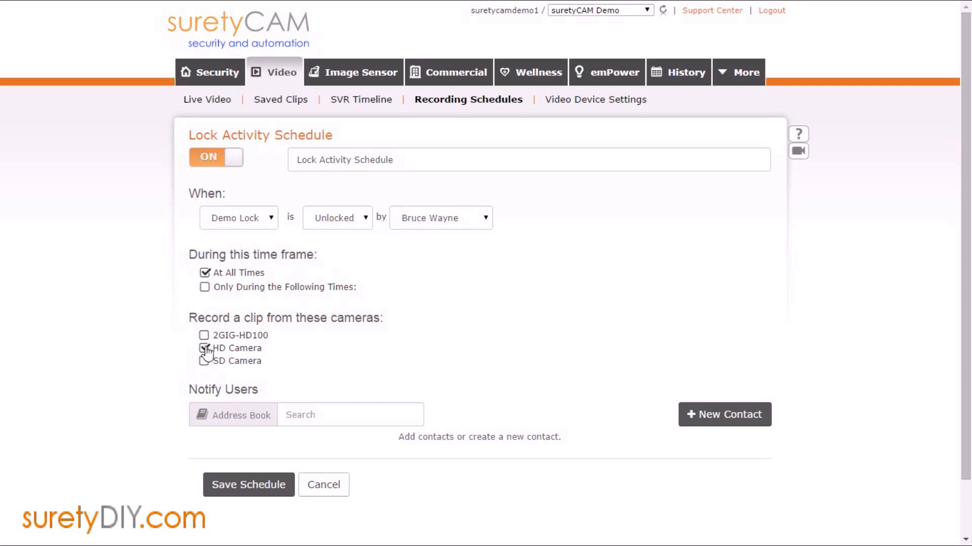
pyautogui.click(202, 348)
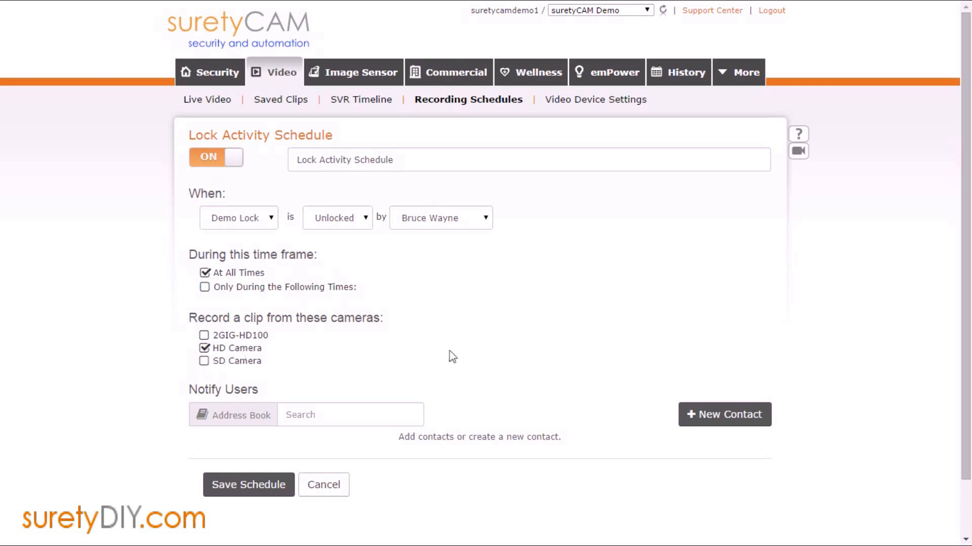
pyautogui.moveTo(256, 416)
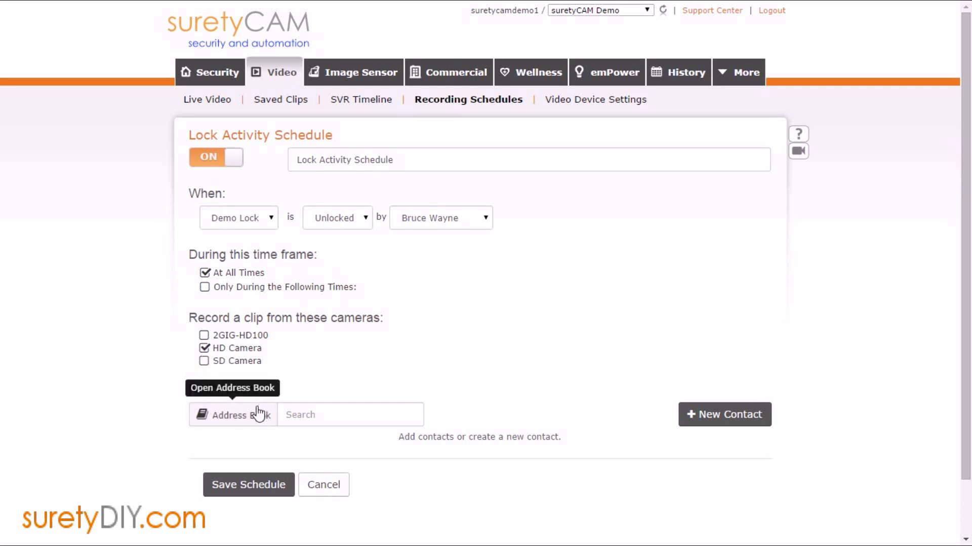
pyautogui.moveTo(274, 441)
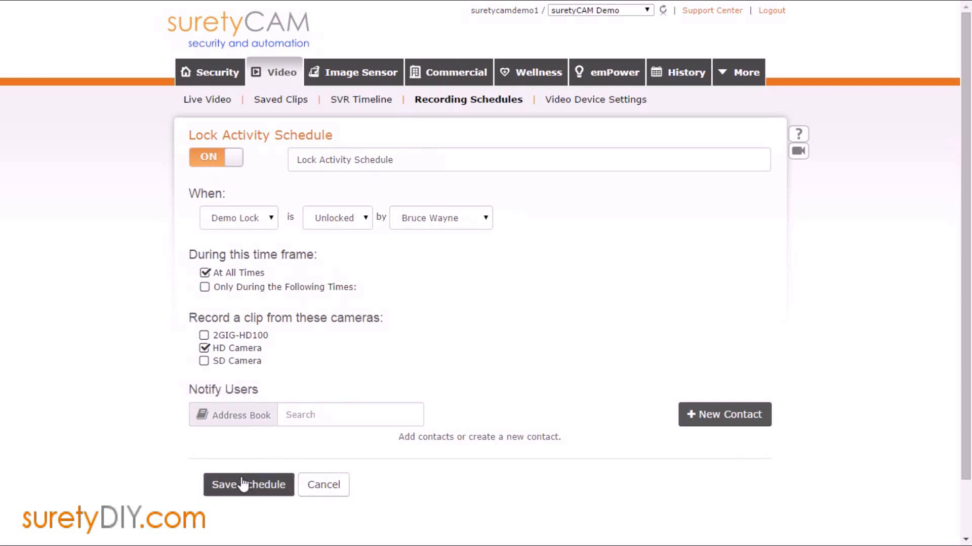
pyautogui.click(248, 485)
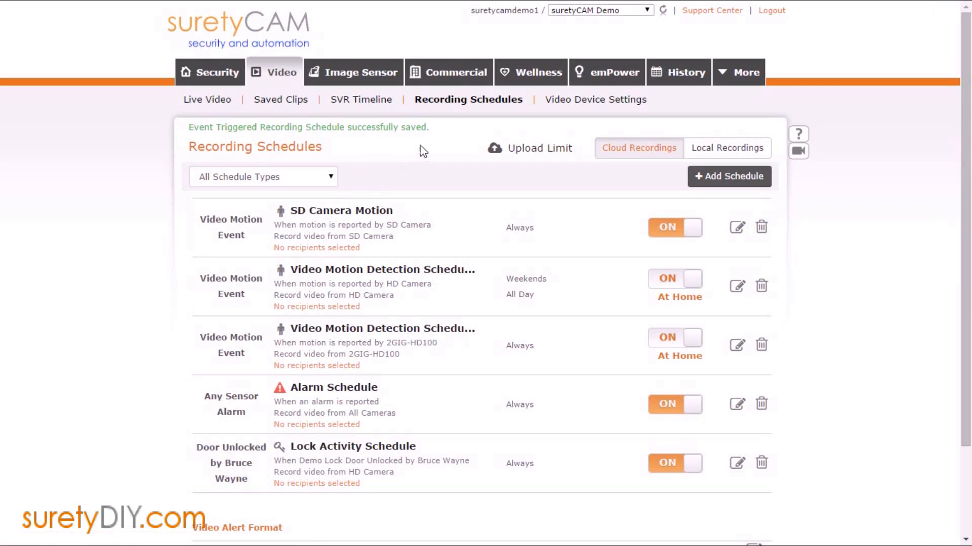
# Step: Start a Video Motion Detection schedule for HD Camera limited to Mon–Wed 4:00 am–6:30 pm
pyautogui.click(729, 176)
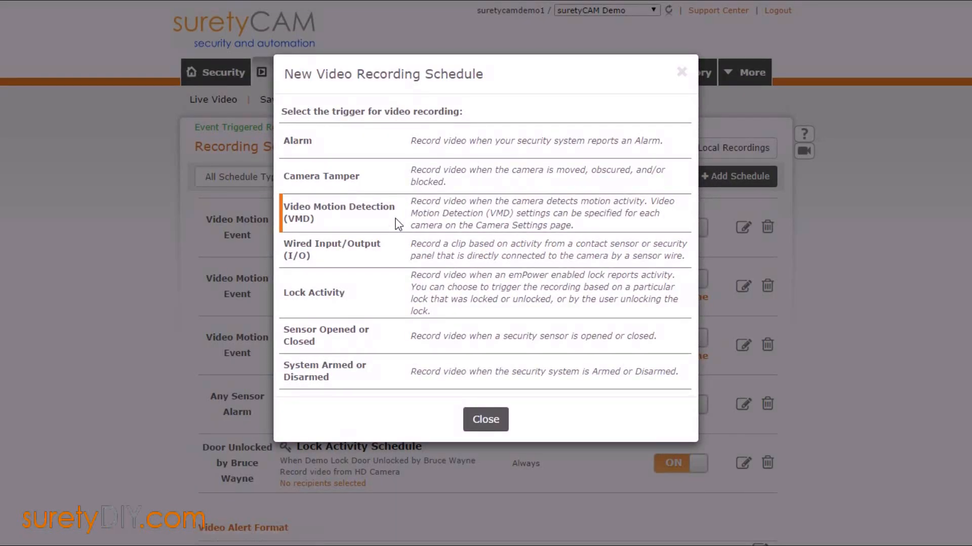
pyautogui.click(338, 212)
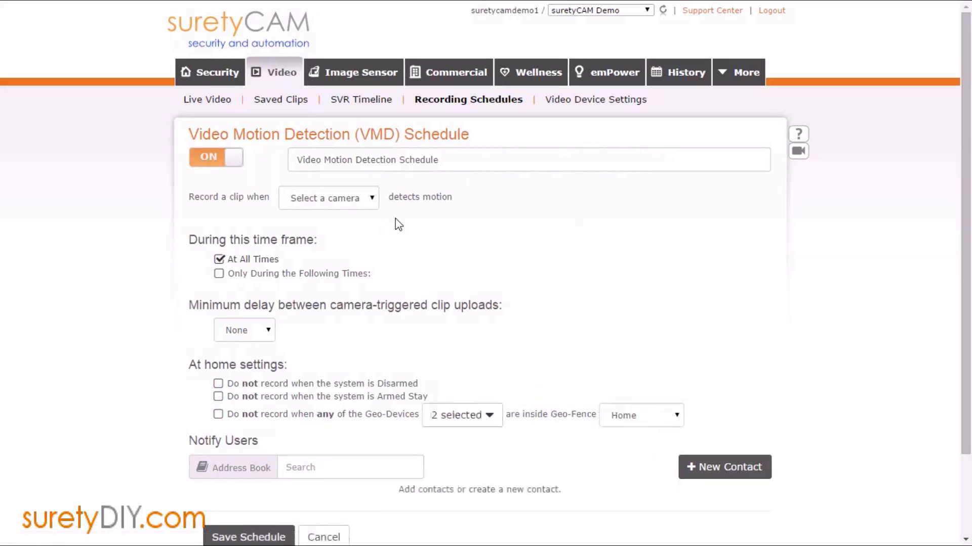
pyautogui.moveTo(394, 216)
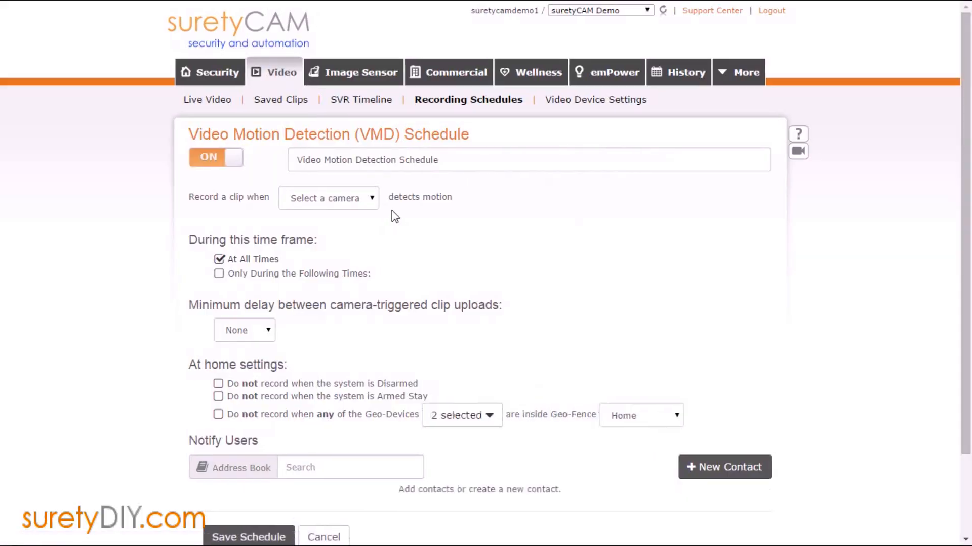
pyautogui.click(328, 198)
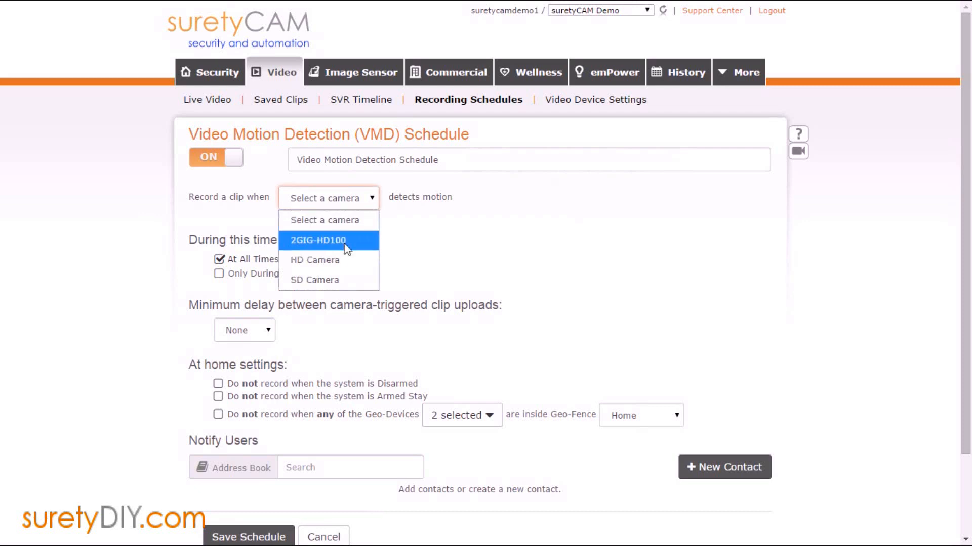
pyautogui.click(314, 260)
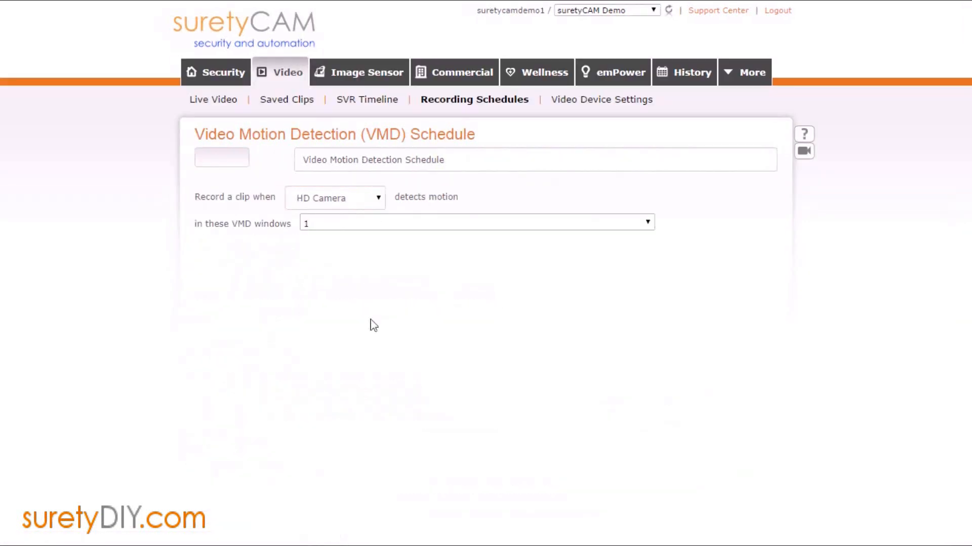
pyautogui.click(221, 157)
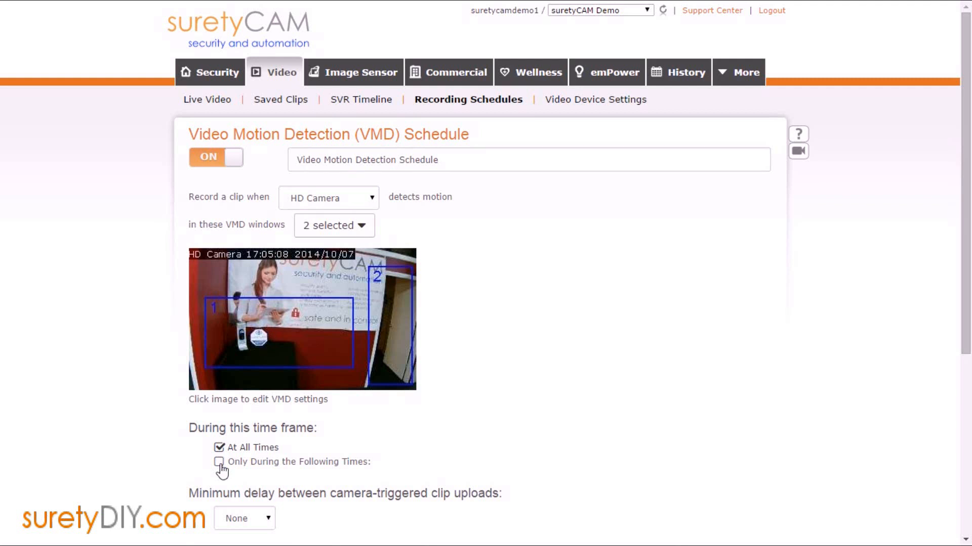
pyautogui.click(219, 462)
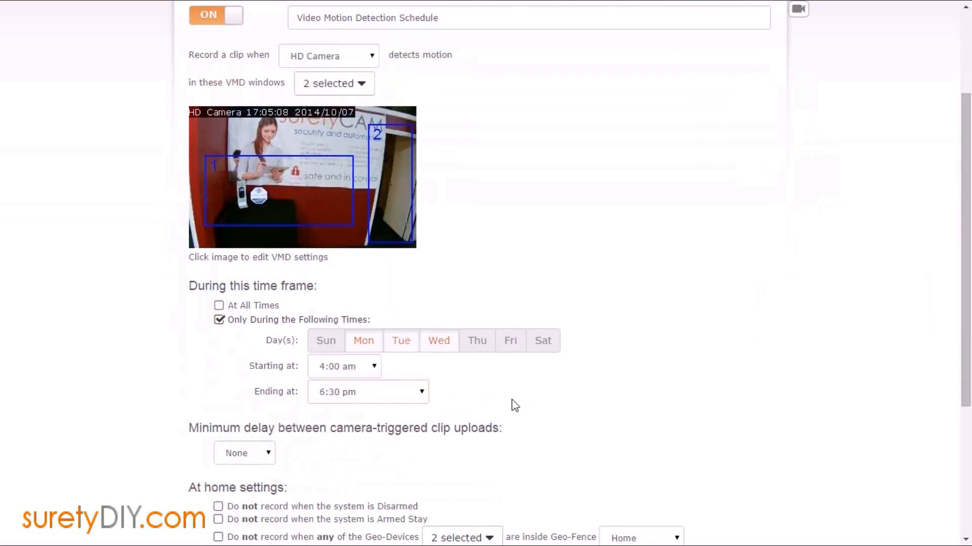
# Step: Set a 5 min minimum clip delay, skip recording while disarmed, and save the schedule
pyautogui.scroll(-3)
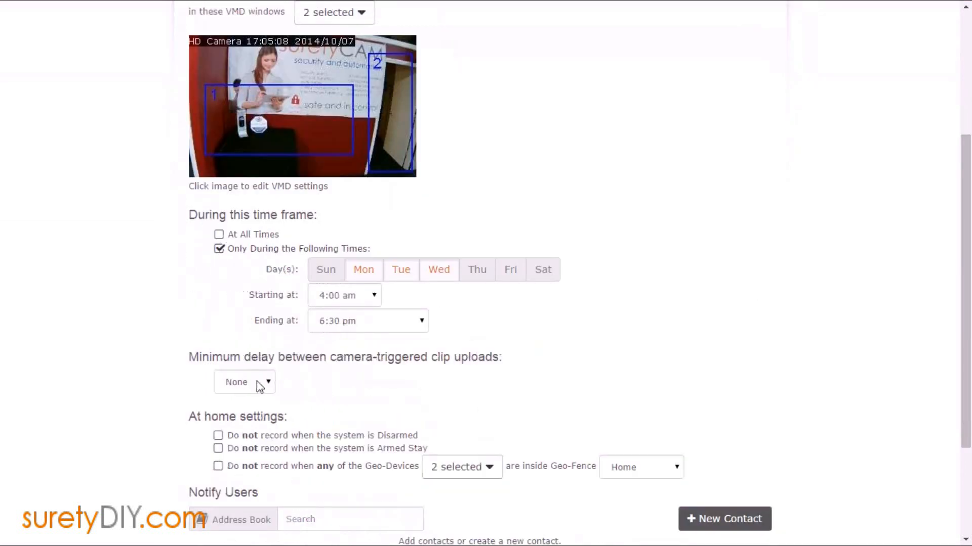
pyautogui.click(244, 383)
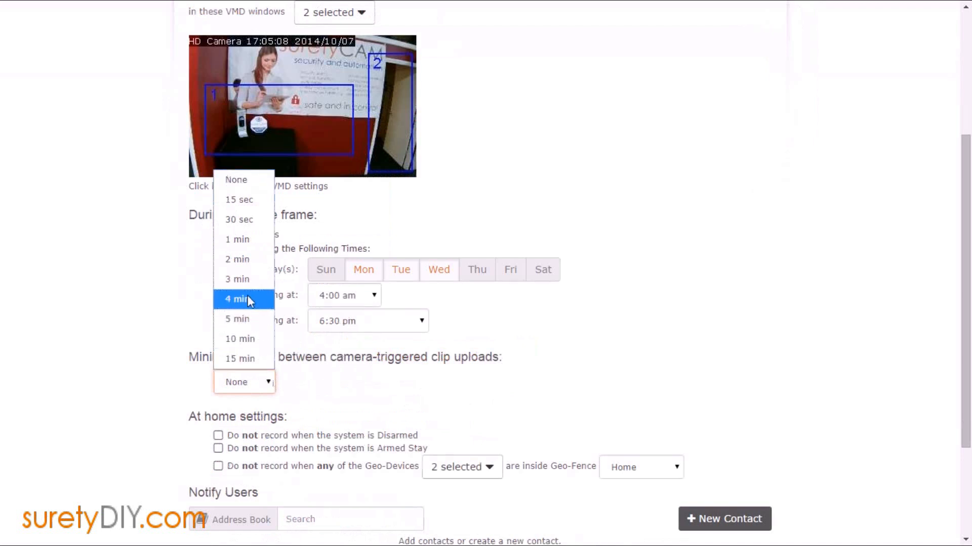
pyautogui.moveTo(249, 319)
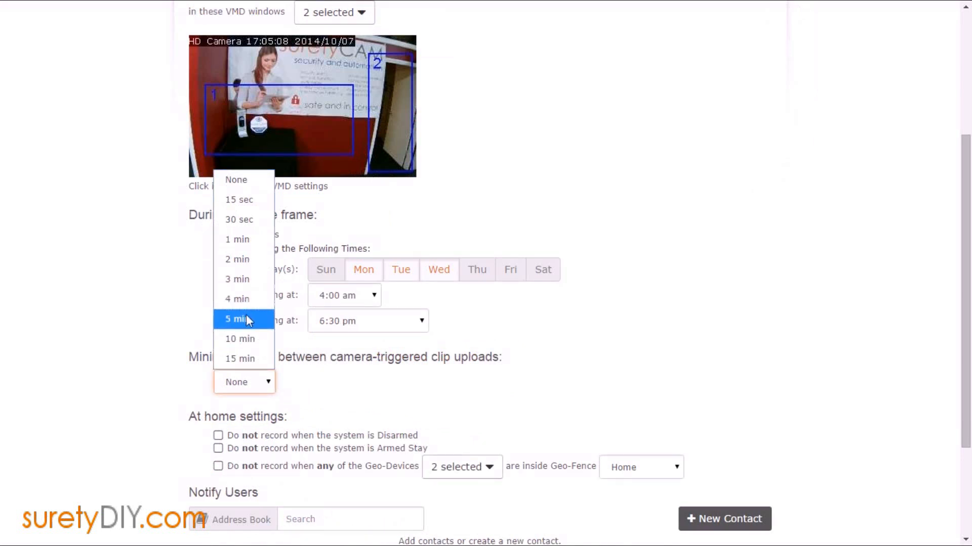
pyautogui.click(237, 319)
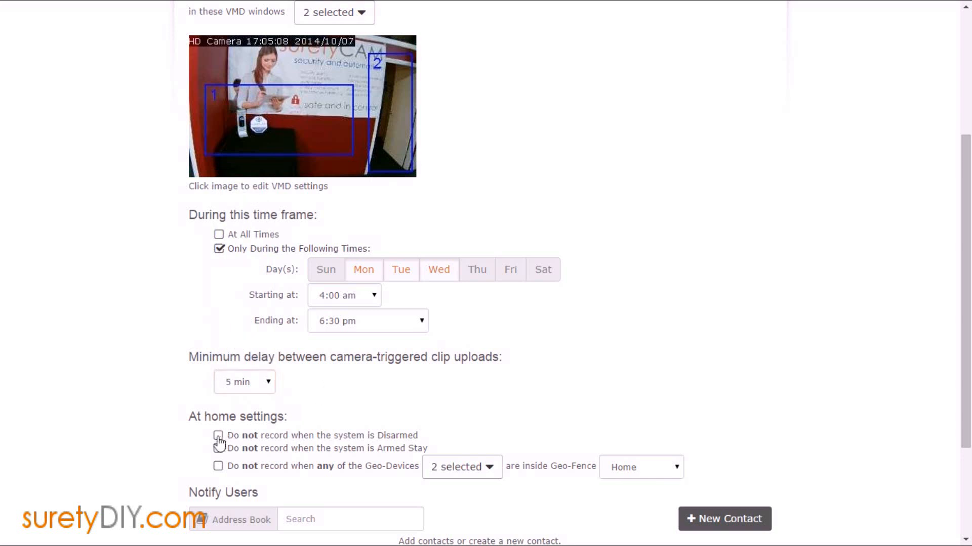
pyautogui.click(216, 435)
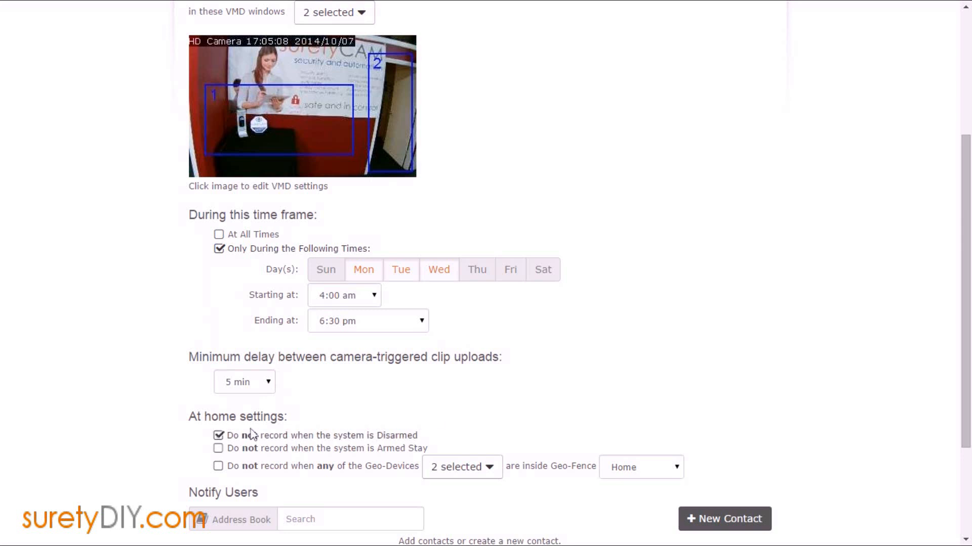
pyautogui.moveTo(591, 420)
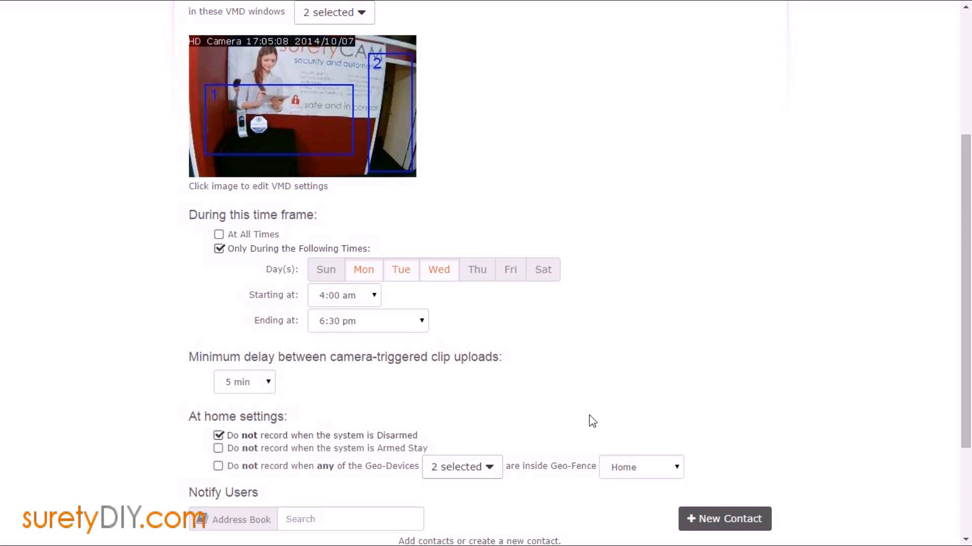
pyautogui.scroll(-3)
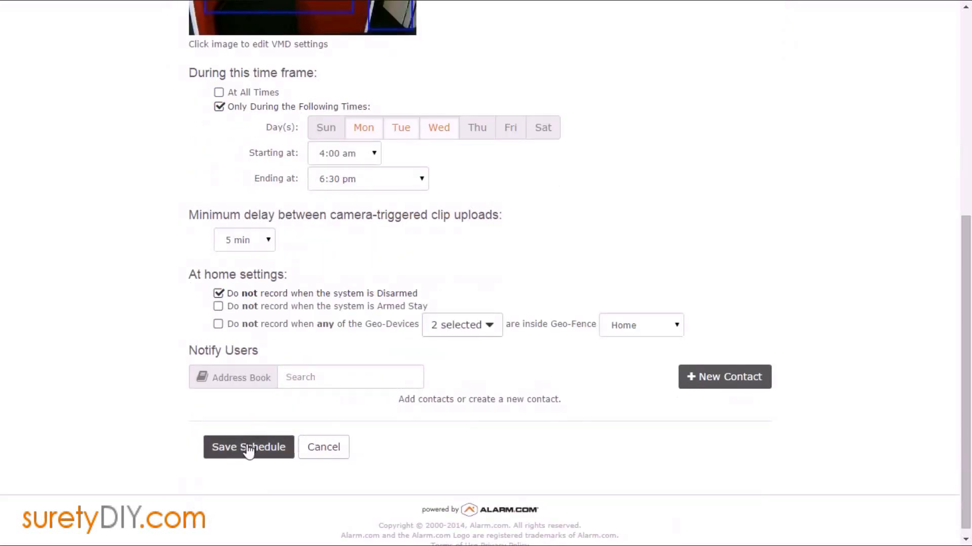
pyautogui.click(248, 447)
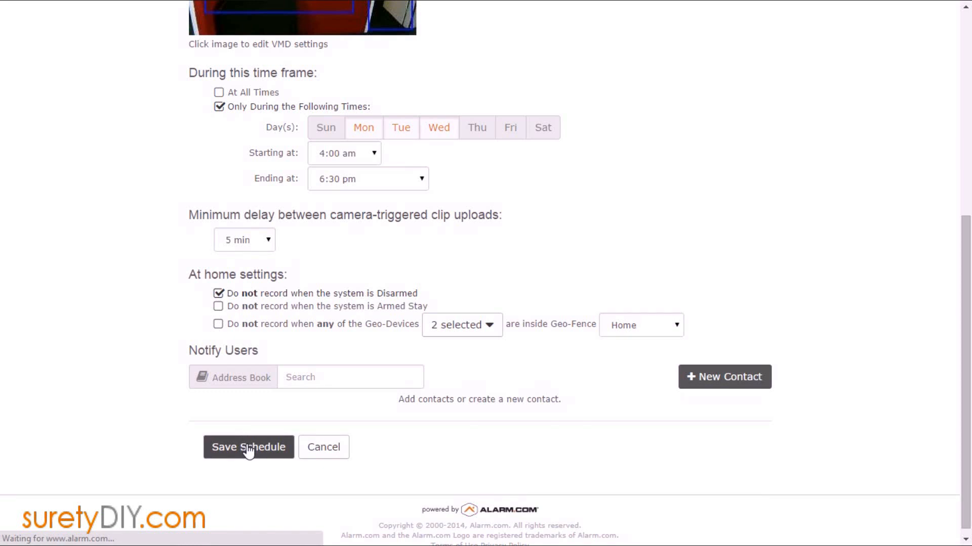
# Step: Confirm the new Mon–Wed 4:00 am–6:30 pm motion schedule row appears turned ON
pyautogui.click(248, 447)
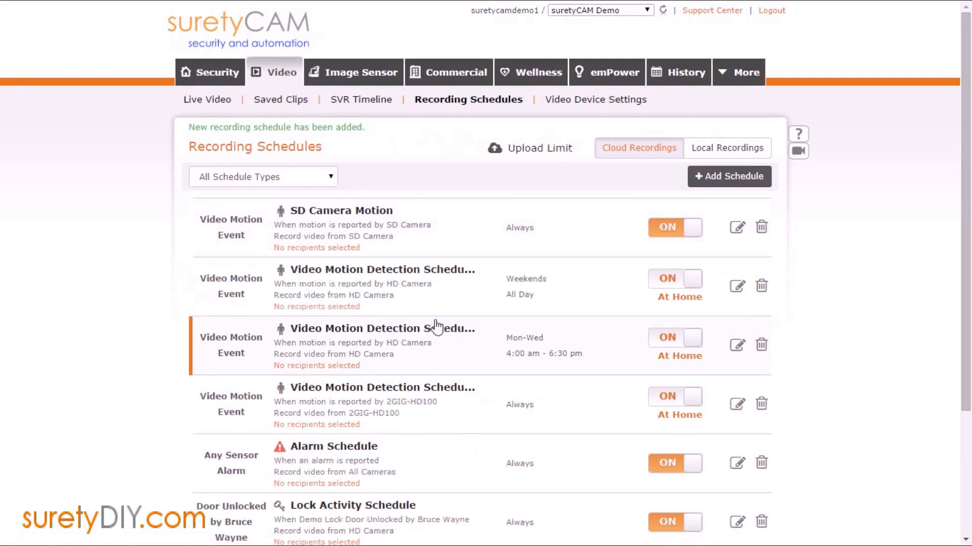
pyautogui.moveTo(366, 344)
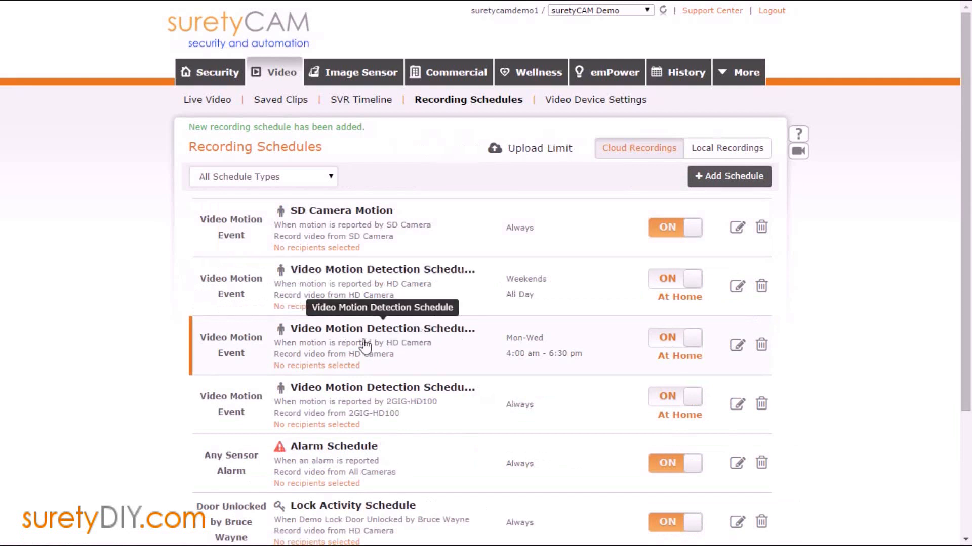
pyautogui.moveTo(280, 354)
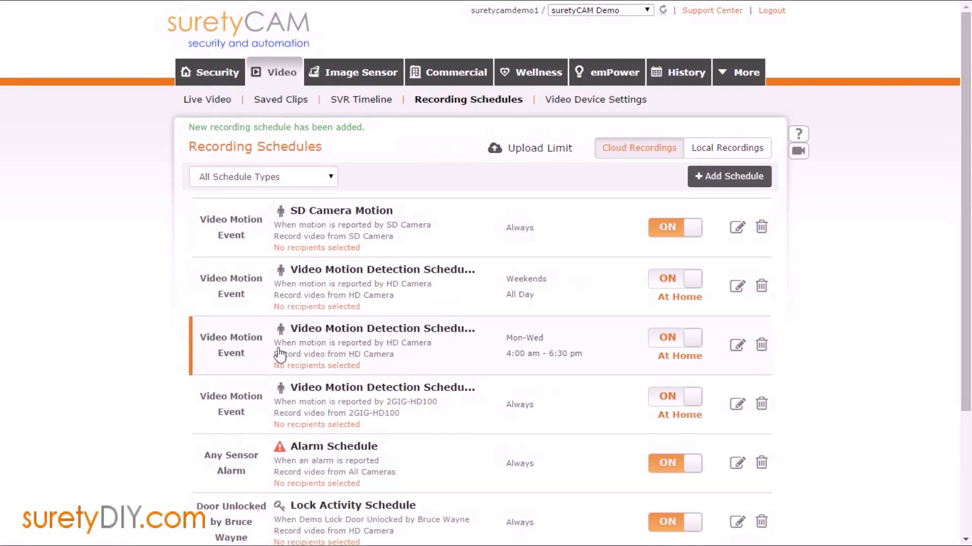